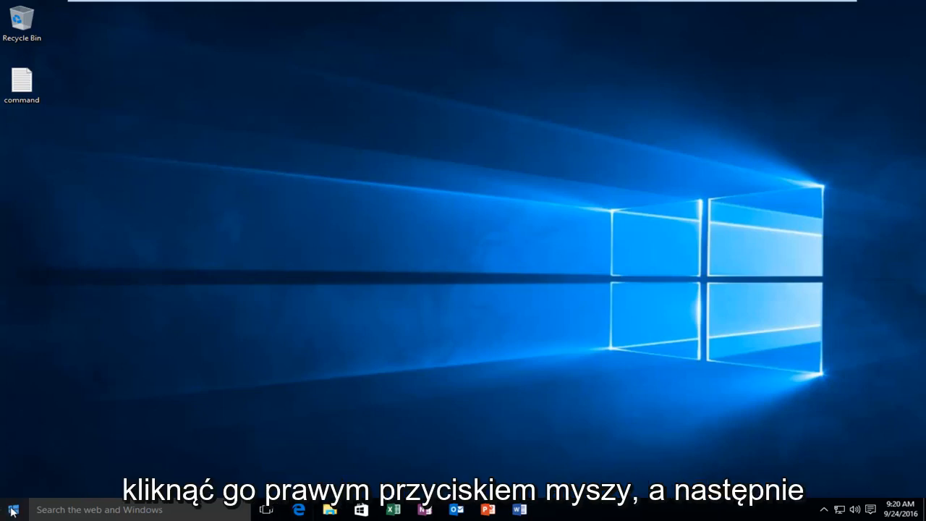
Launch an administrator Command Prompt from the Start menu and approve the UAC prompt
{"action": "right_click", "coordinate": [11, 509]}
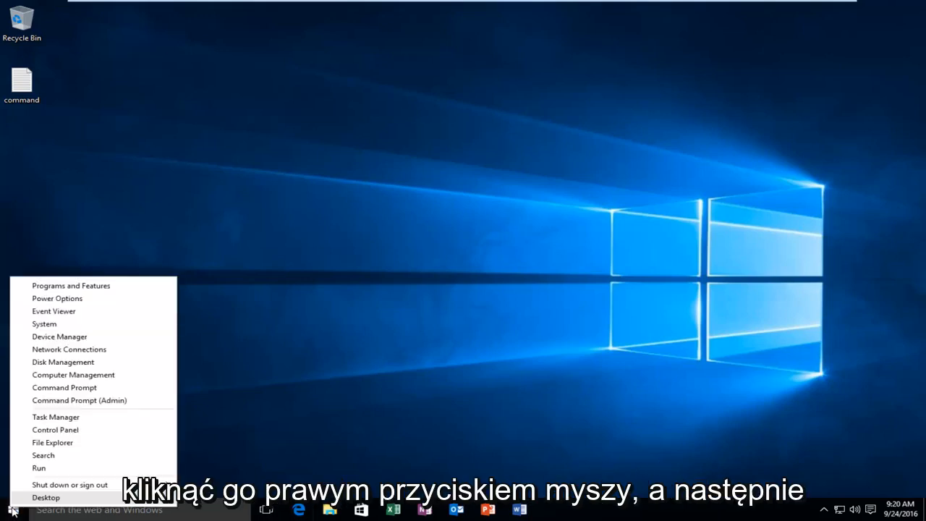
{"action": "mouse_move", "coordinate": [79, 399]}
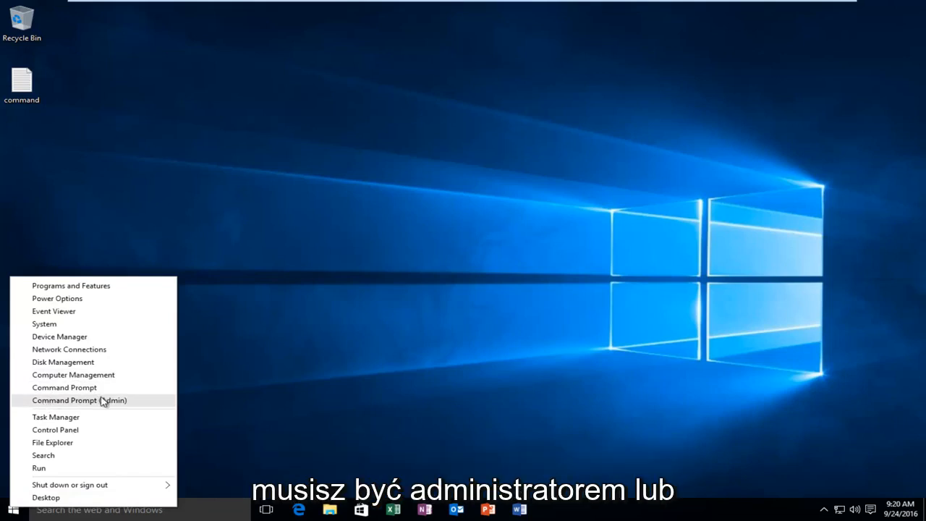
{"action": "mouse_move", "coordinate": [46, 404]}
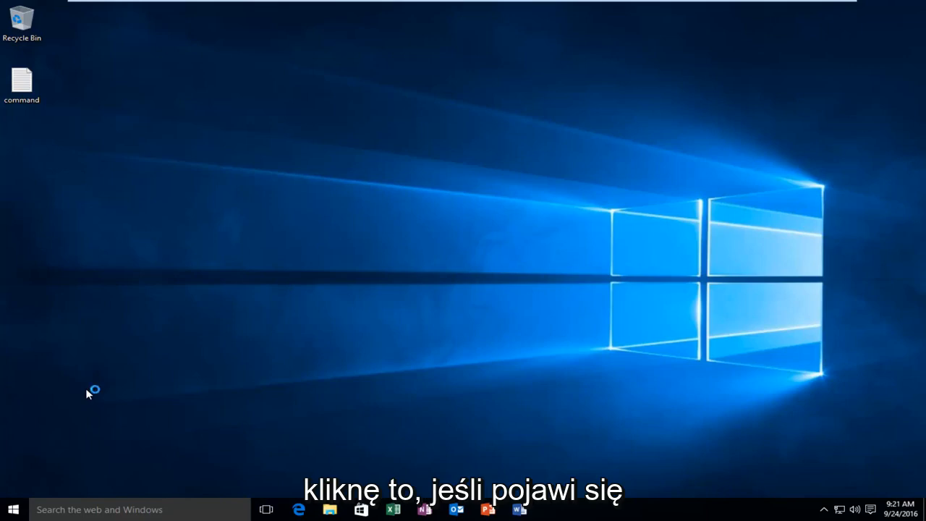
{"action": "double_click", "coordinate": [22, 81]}
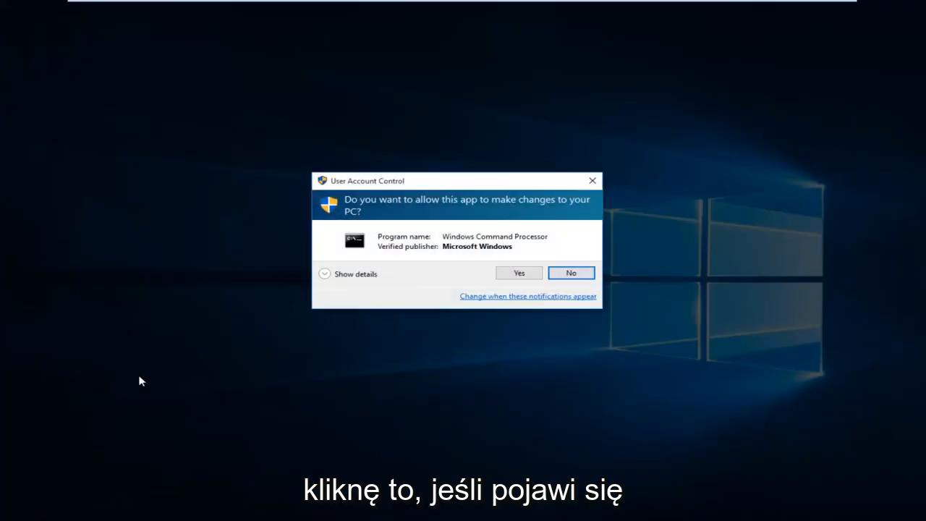
{"action": "mouse_move", "coordinate": [437, 246]}
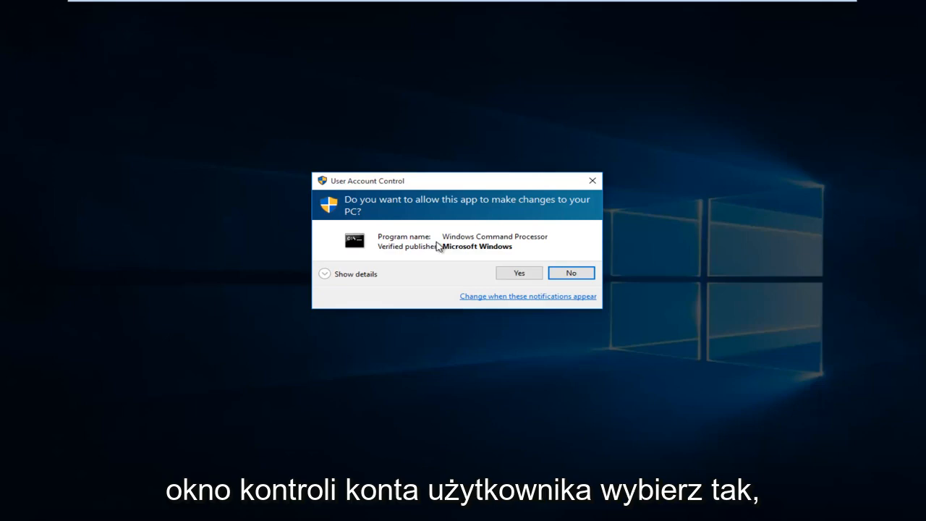
{"action": "left_click", "coordinate": [518, 272]}
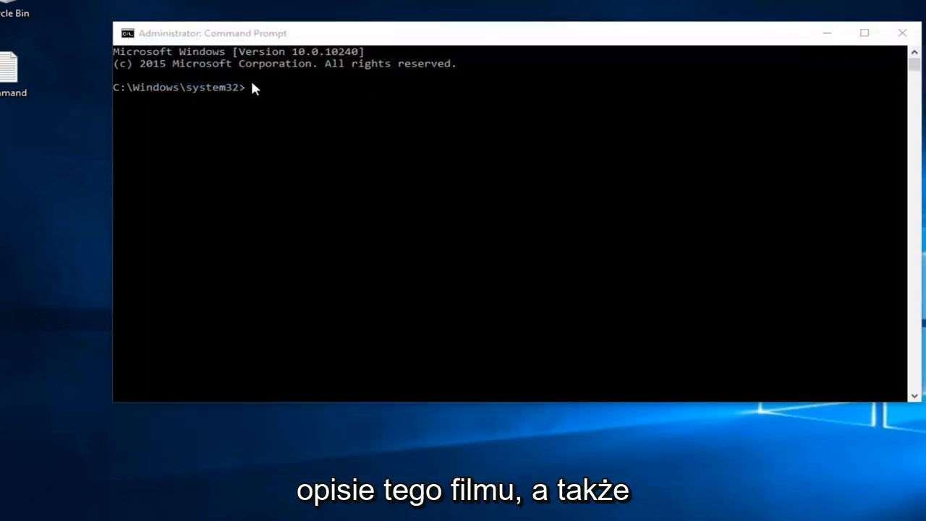
{"action": "mouse_move", "coordinate": [315, 291]}
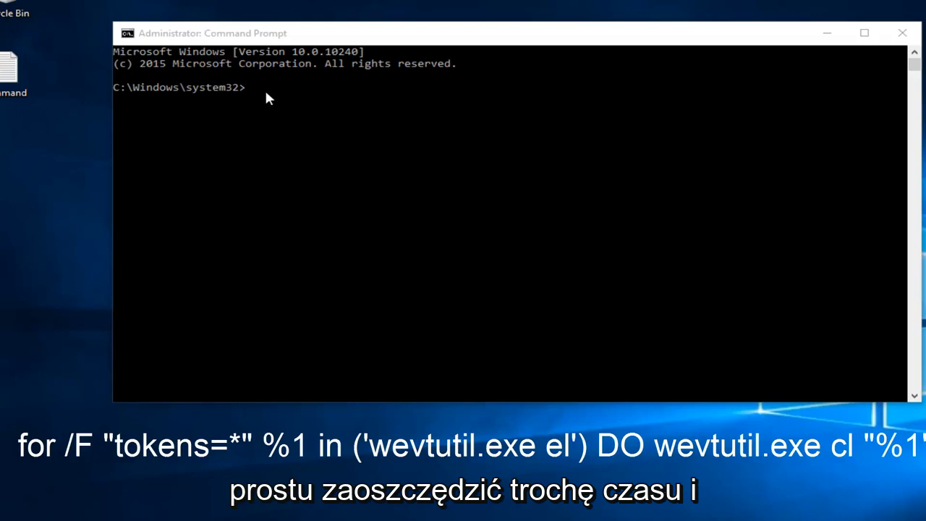
{"action": "mouse_move", "coordinate": [249, 94]}
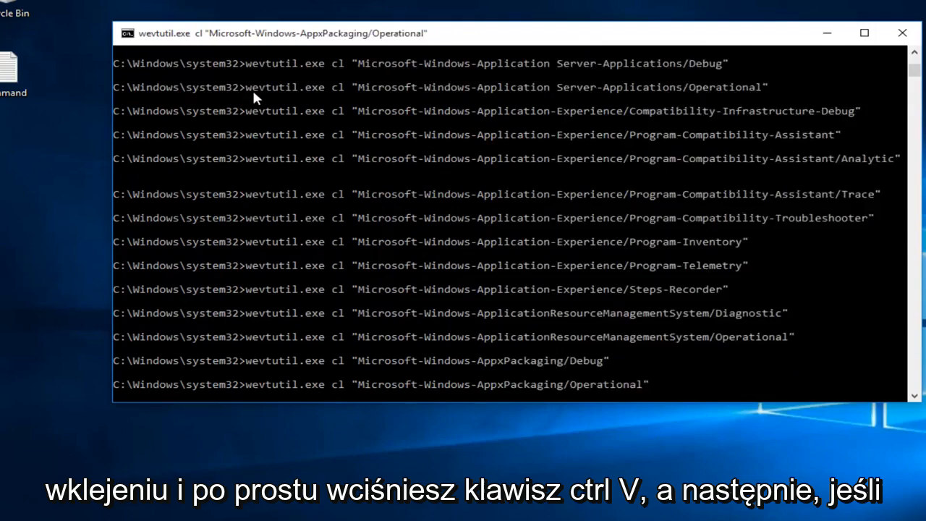
Follow the wevtutil loop output as each event log is cleared until the prompt returns
{"action": "scroll", "scroll_direction": "down", "scroll_amount": 3}
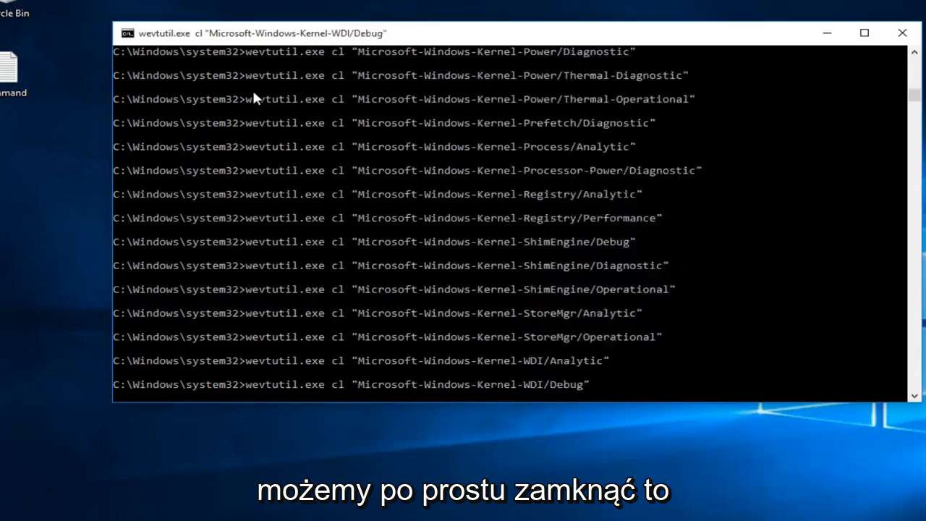
{"action": "scroll", "scroll_direction": "down", "scroll_amount": 3}
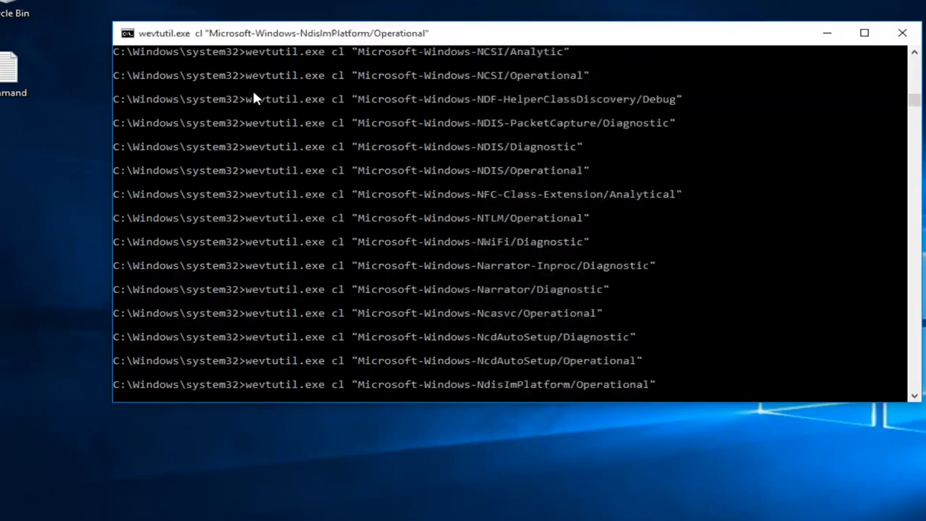
{"action": "scroll", "scroll_direction": "down", "scroll_amount": 3}
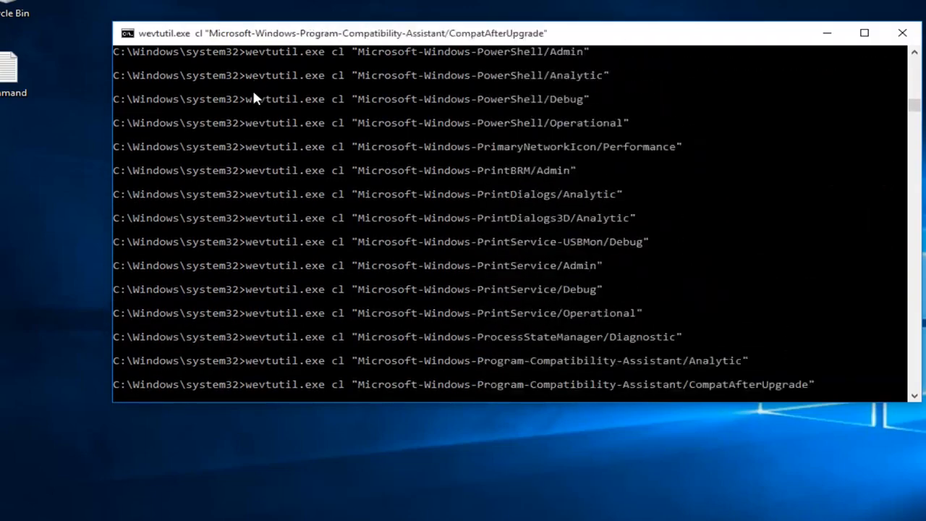
{"action": "scroll", "scroll_direction": "down", "scroll_amount": 3}
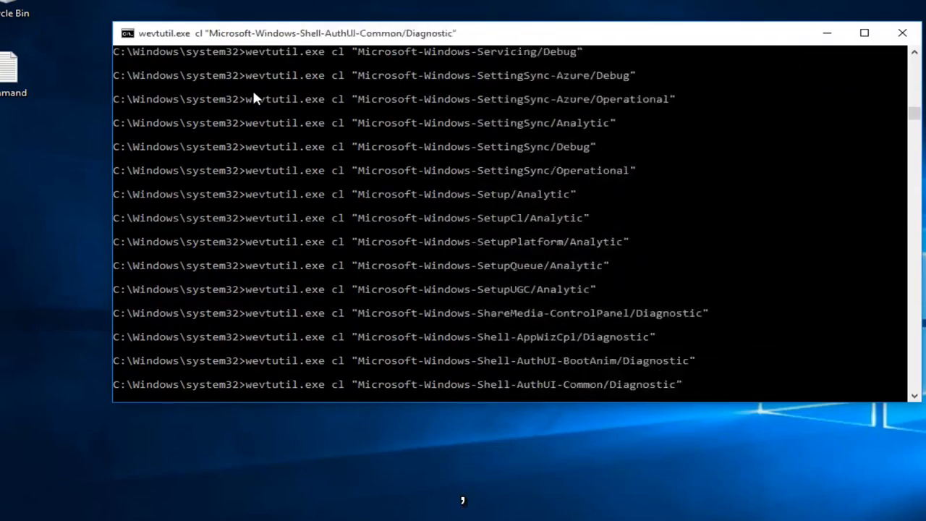
{"action": "scroll", "scroll_direction": "down", "scroll_amount": 3}
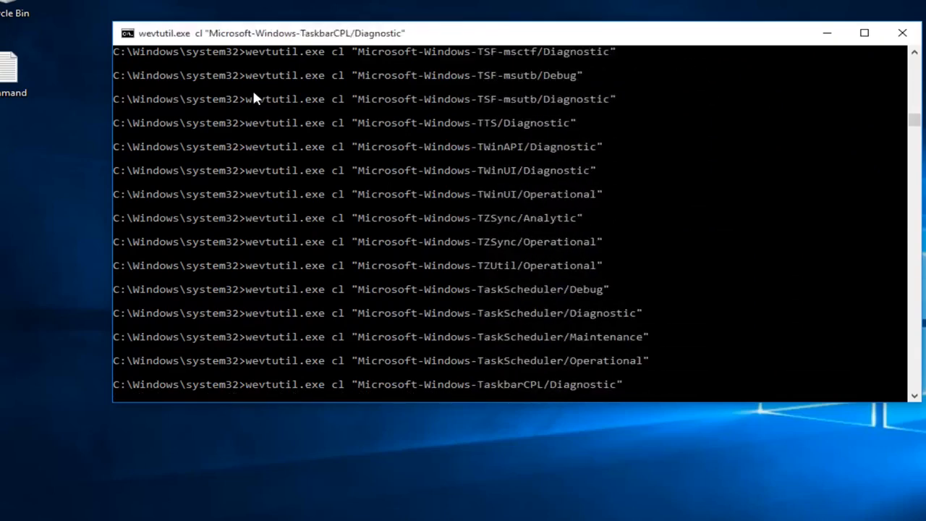
{"action": "scroll", "scroll_direction": "down", "scroll_amount": 3}
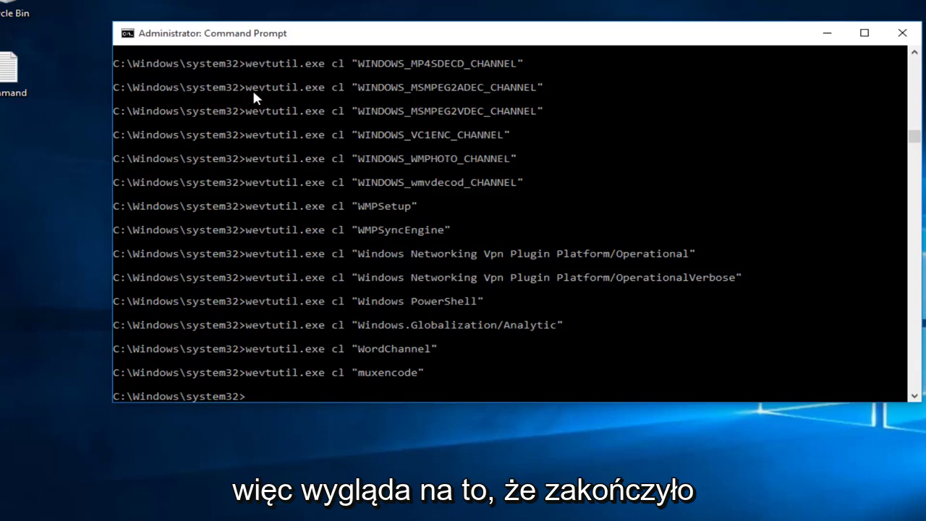
{"action": "mouse_move", "coordinate": [355, 349]}
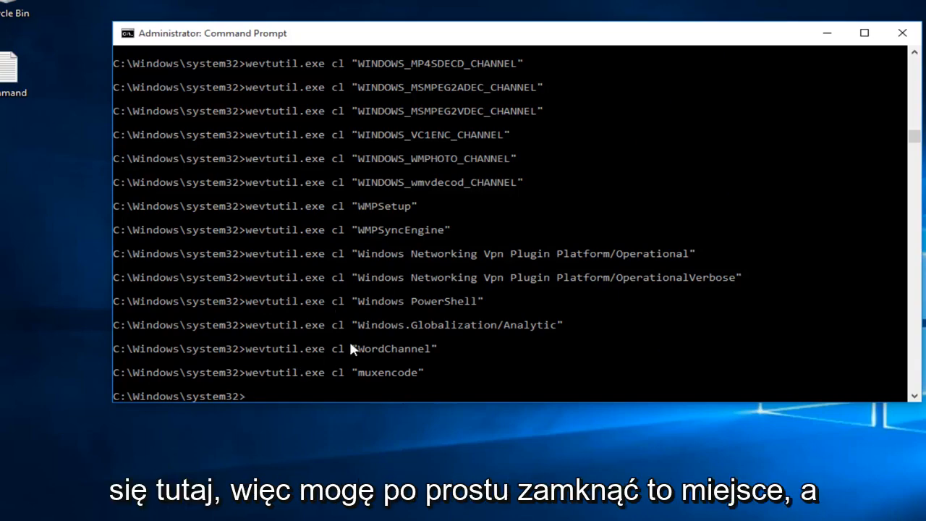
Close Command Prompt and search Start for "event viewer" to launch it
{"action": "left_click", "coordinate": [902, 32]}
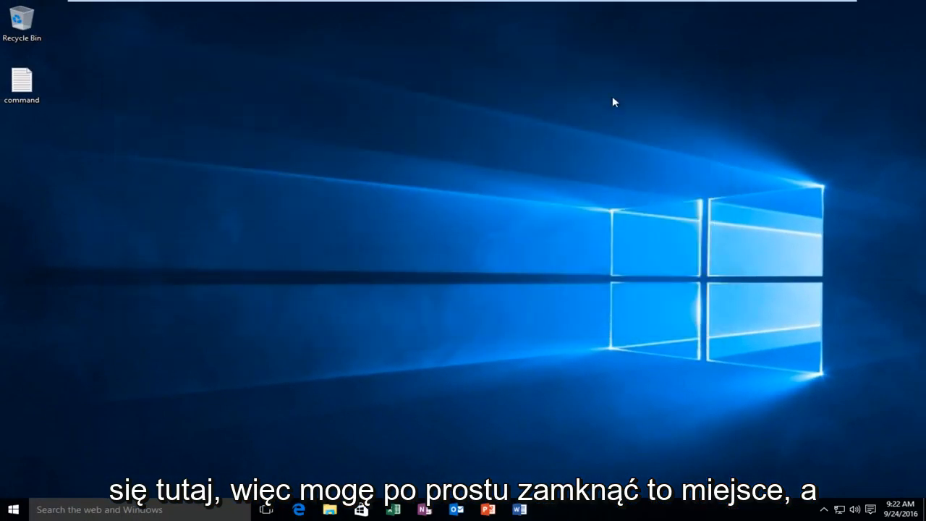
{"action": "left_click", "coordinate": [22, 81]}
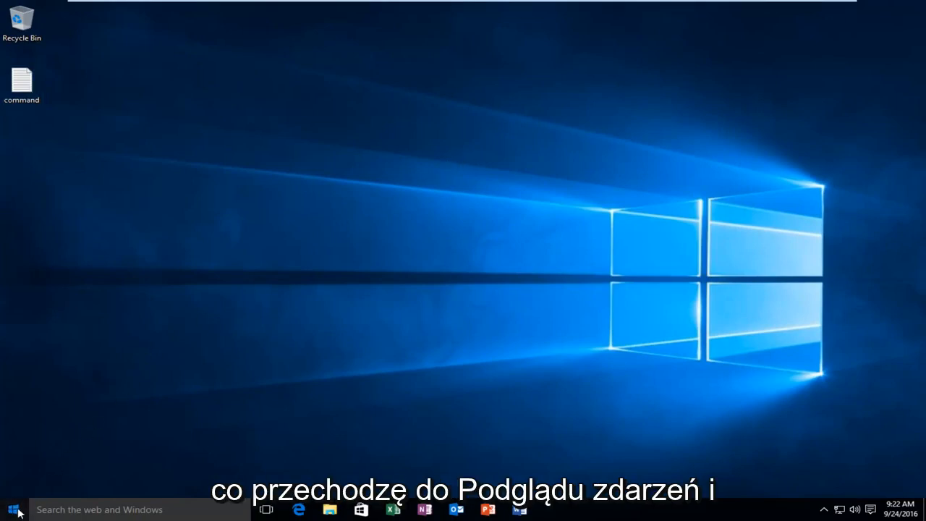
{"action": "left_click", "coordinate": [11, 509]}
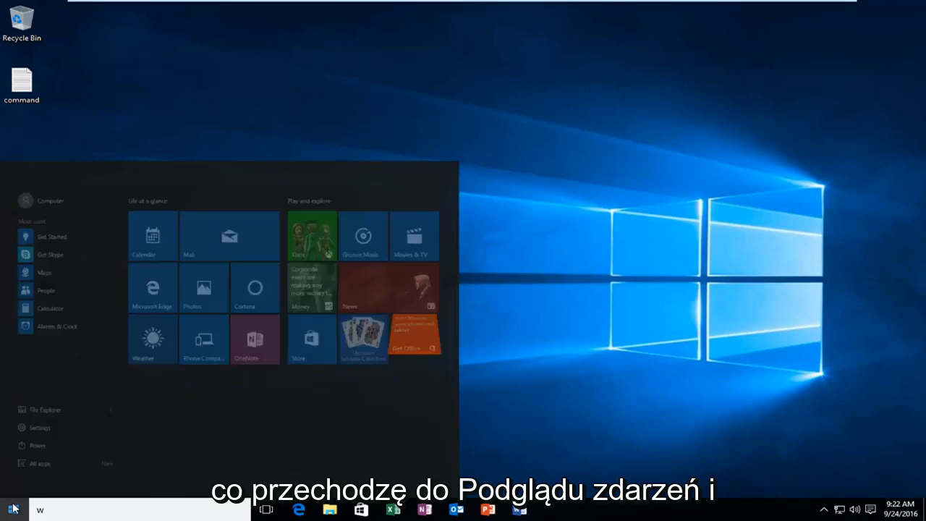
{"action": "left_click", "coordinate": [11, 510]}
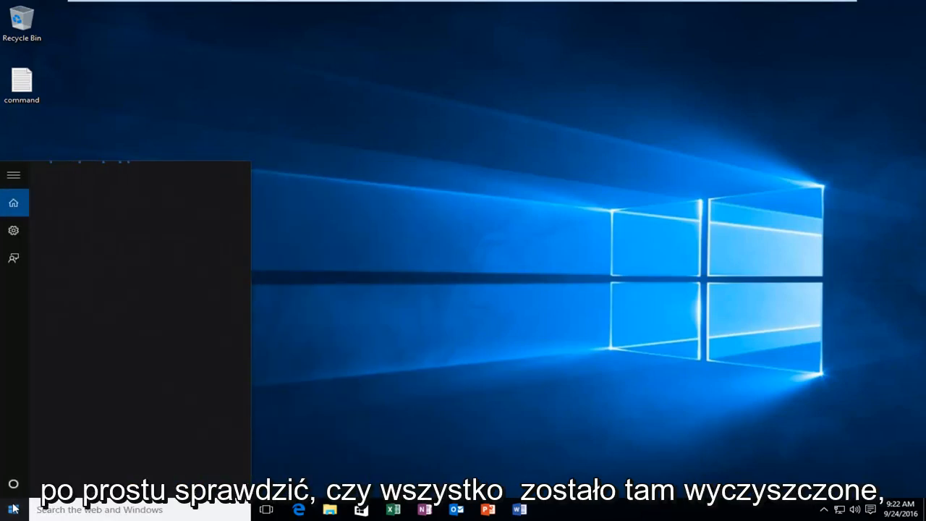
{"action": "type", "text": "event viewer"}
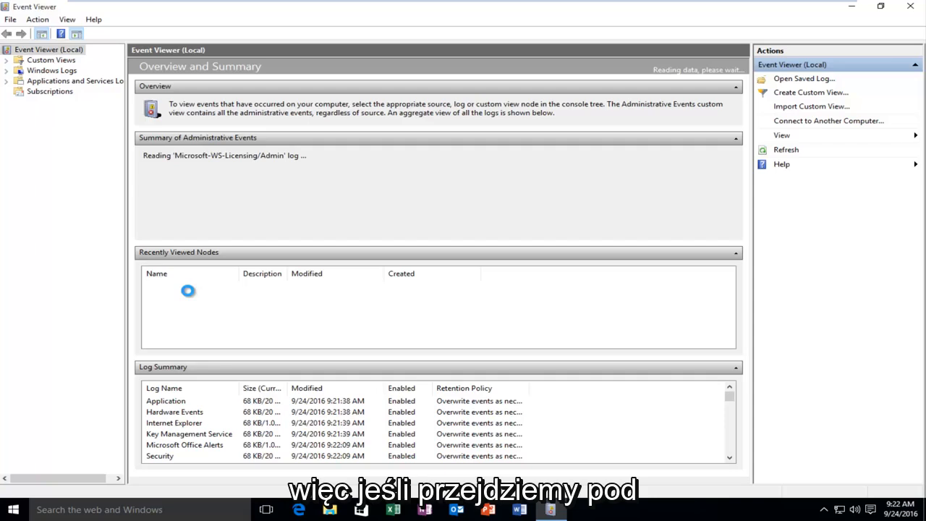
Expand the Windows Logs node in Event Viewer's tree to list each log
{"action": "left_click", "coordinate": [50, 61]}
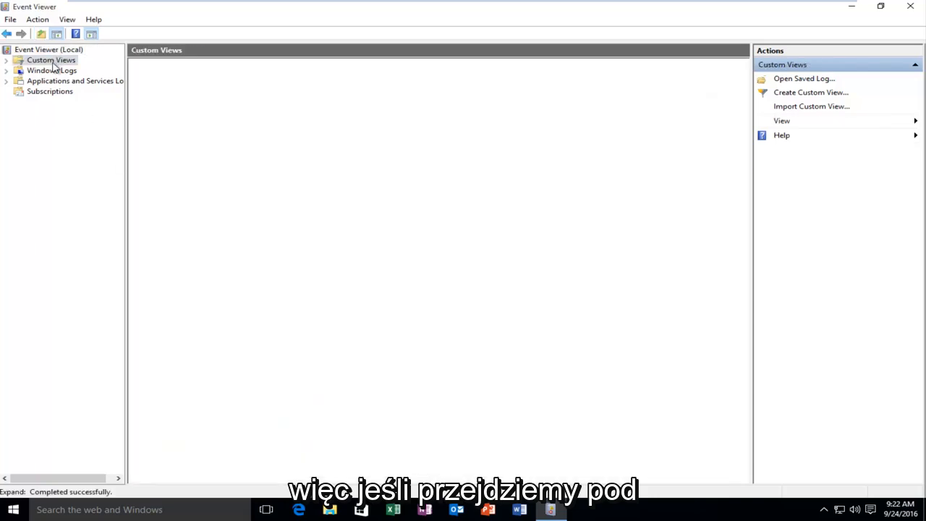
{"action": "left_click", "coordinate": [52, 69]}
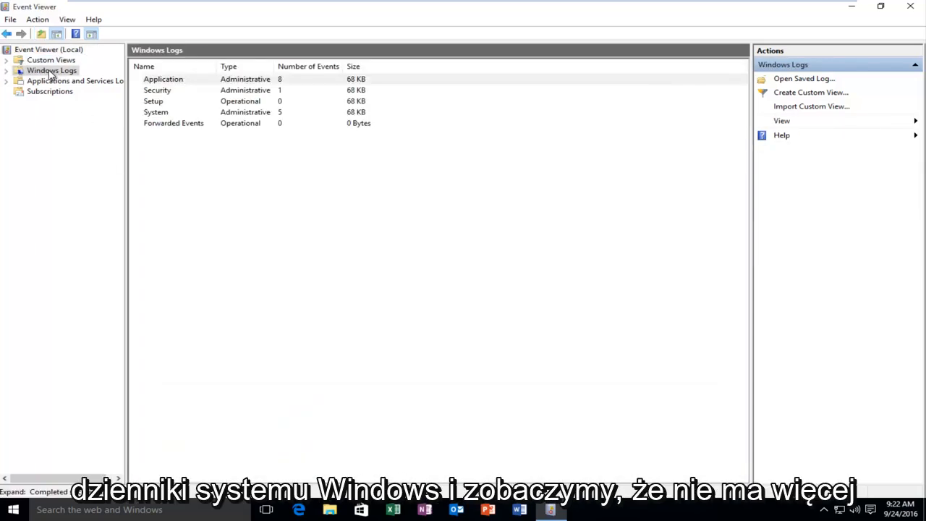
{"action": "left_click", "coordinate": [162, 79]}
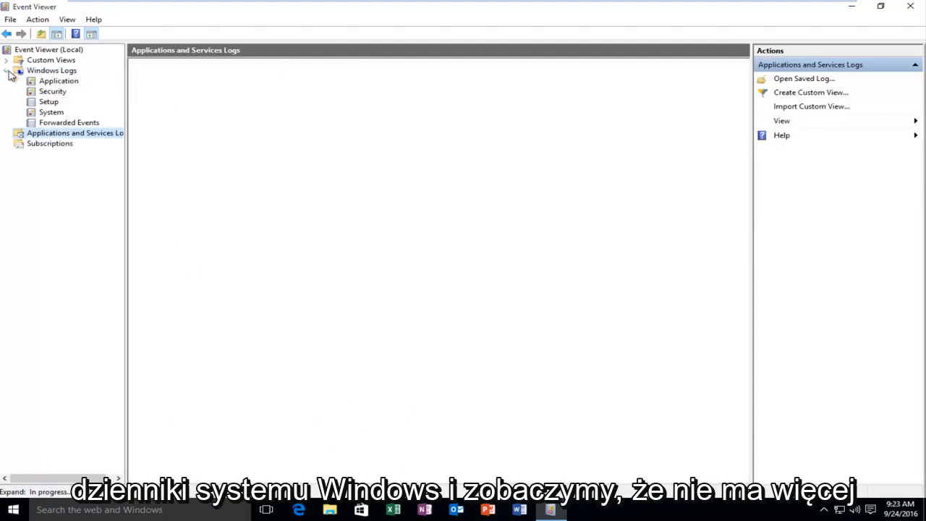
Check the System, Security and Setup logs and confirm each shows no events
{"action": "left_click", "coordinate": [58, 81]}
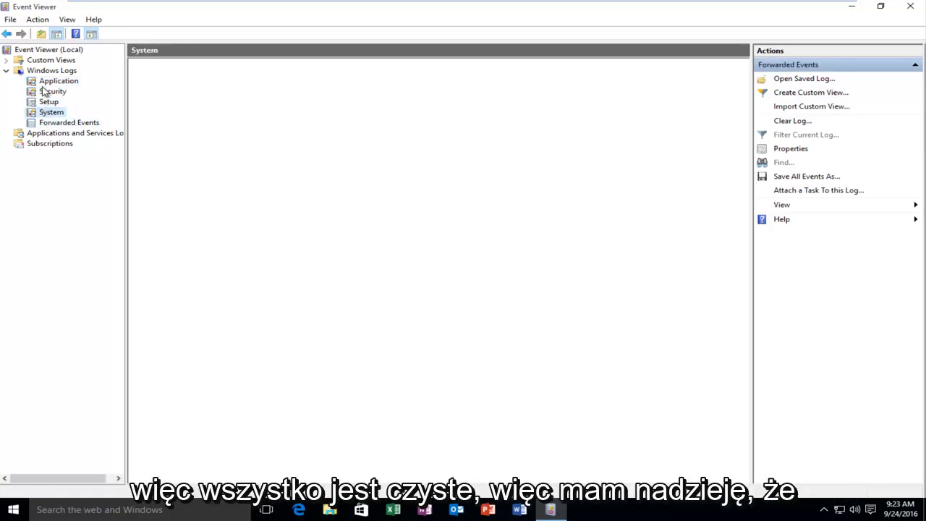
{"action": "left_click", "coordinate": [52, 91]}
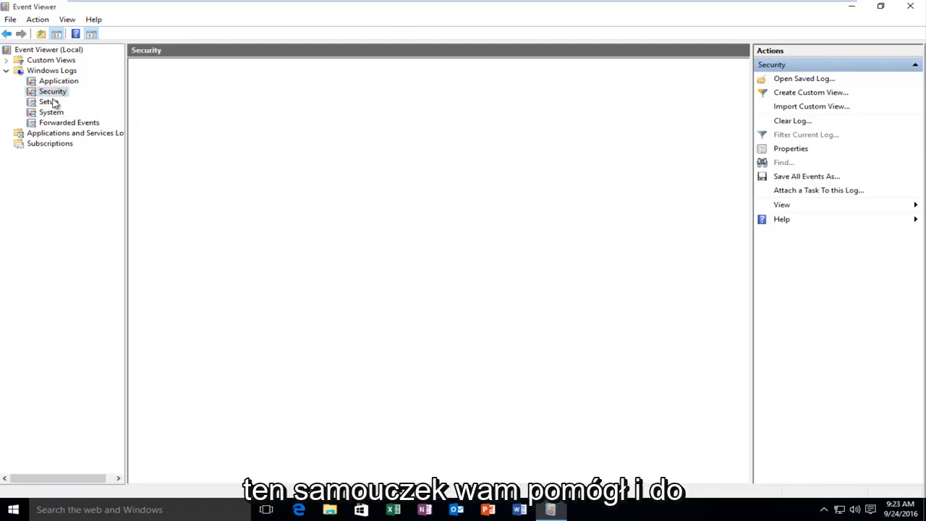
{"action": "left_click", "coordinate": [49, 101]}
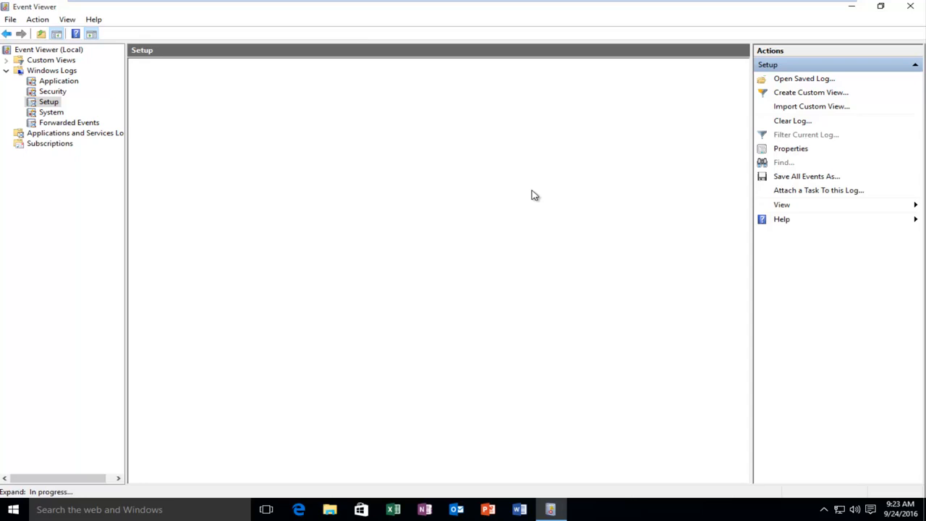